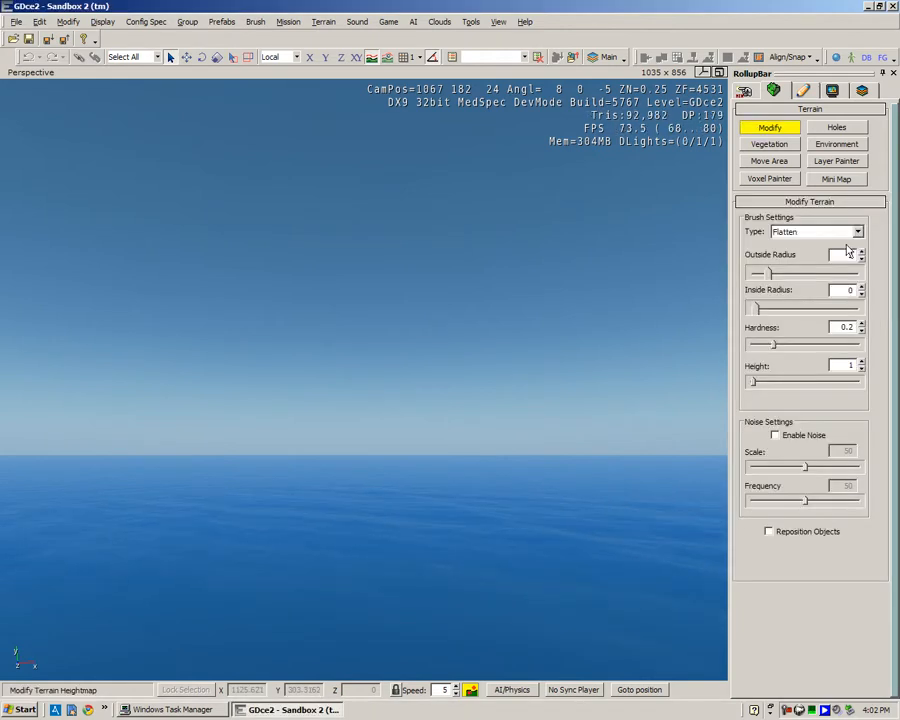
- Switch the terrain brush to Rise/Lower with a wider outside radius and higher hardness
click(856, 231)
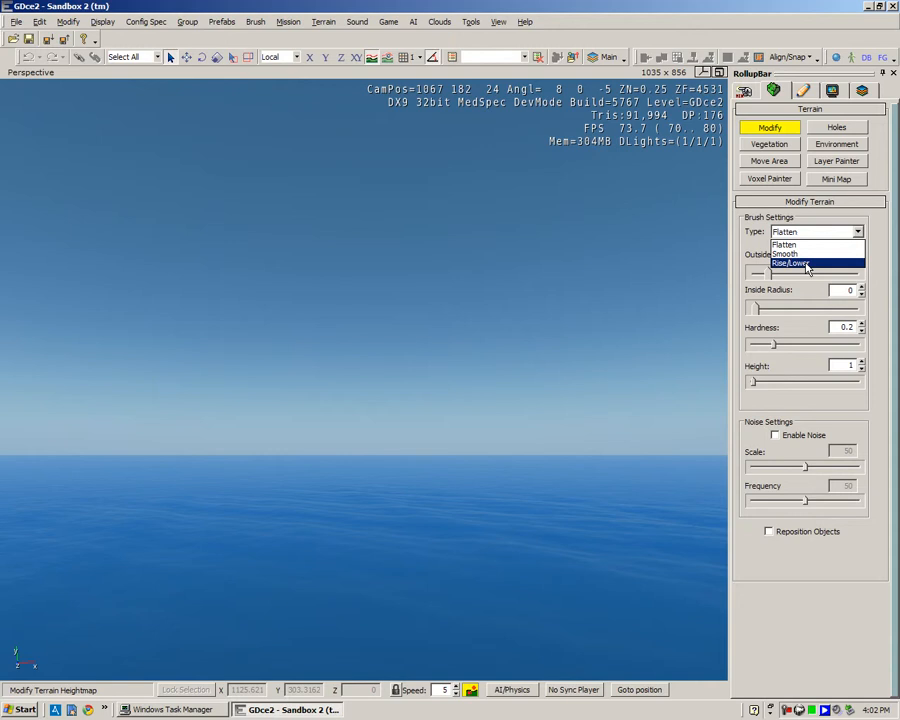
click(791, 263)
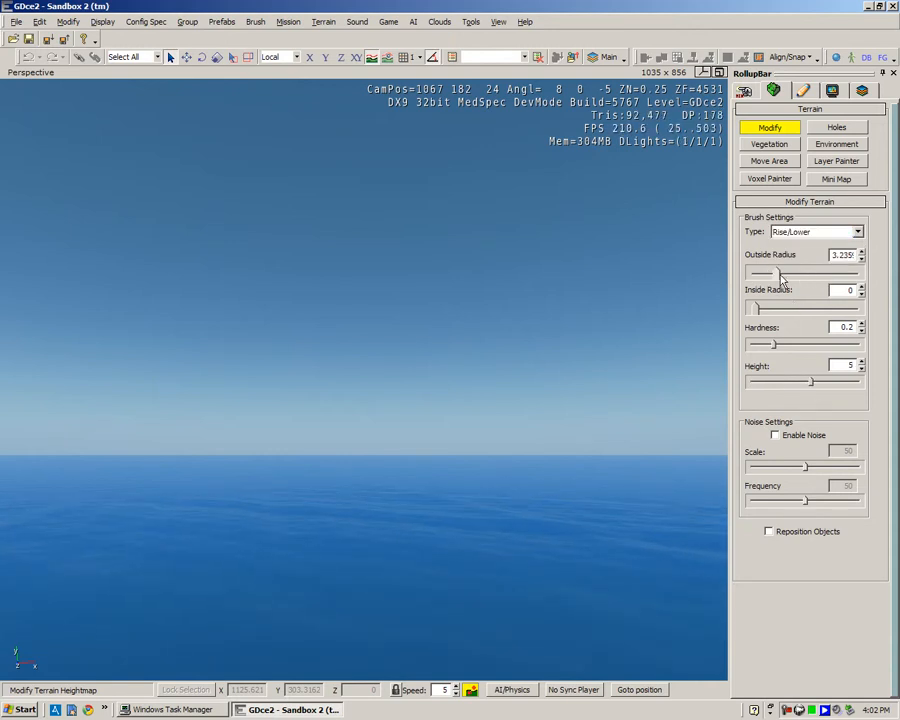
drag(775, 272, 815, 272)
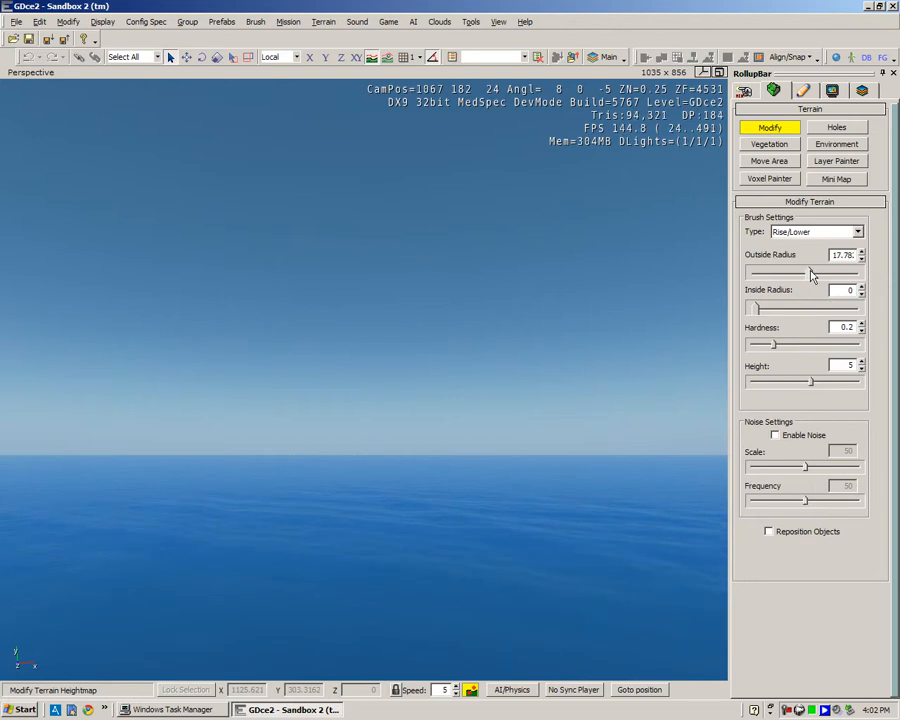
drag(798, 272, 815, 272)
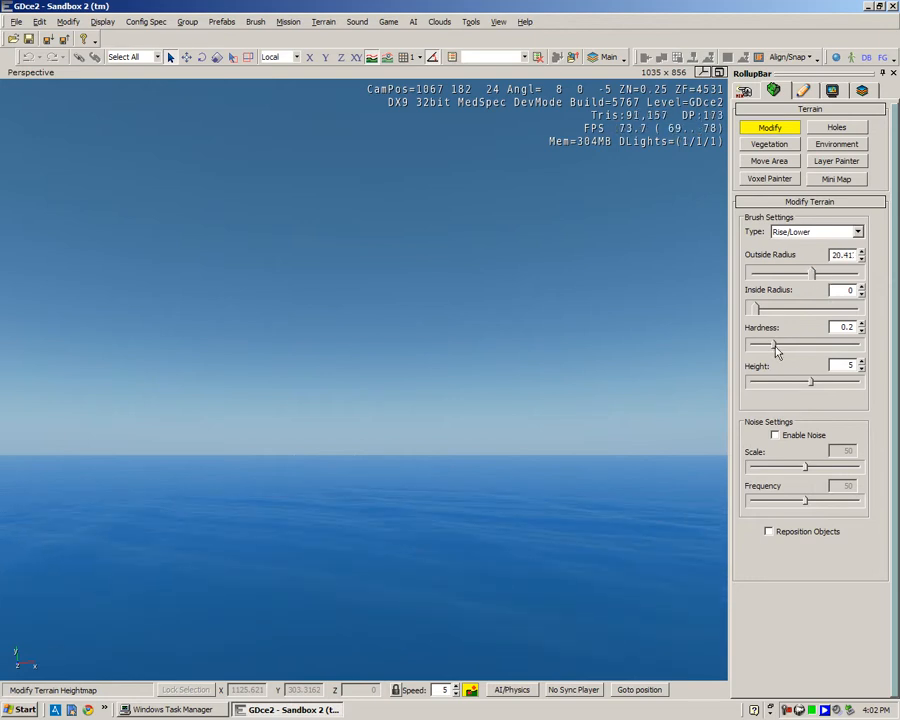
drag(775, 343, 807, 343)
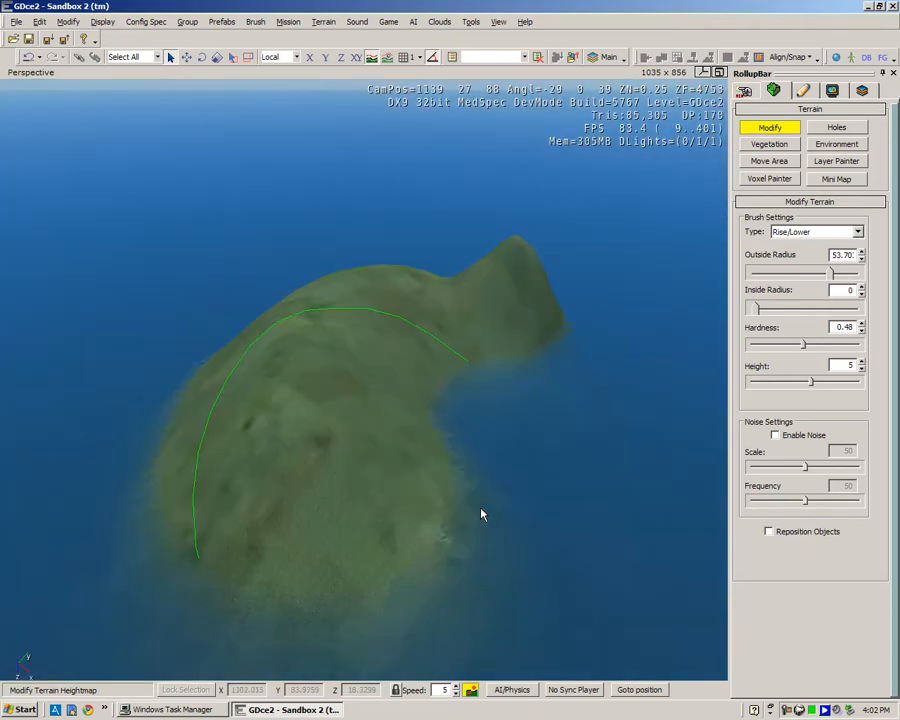
- Switch the terrain brush to Flatten and enlarge its outside radius
click(857, 231)
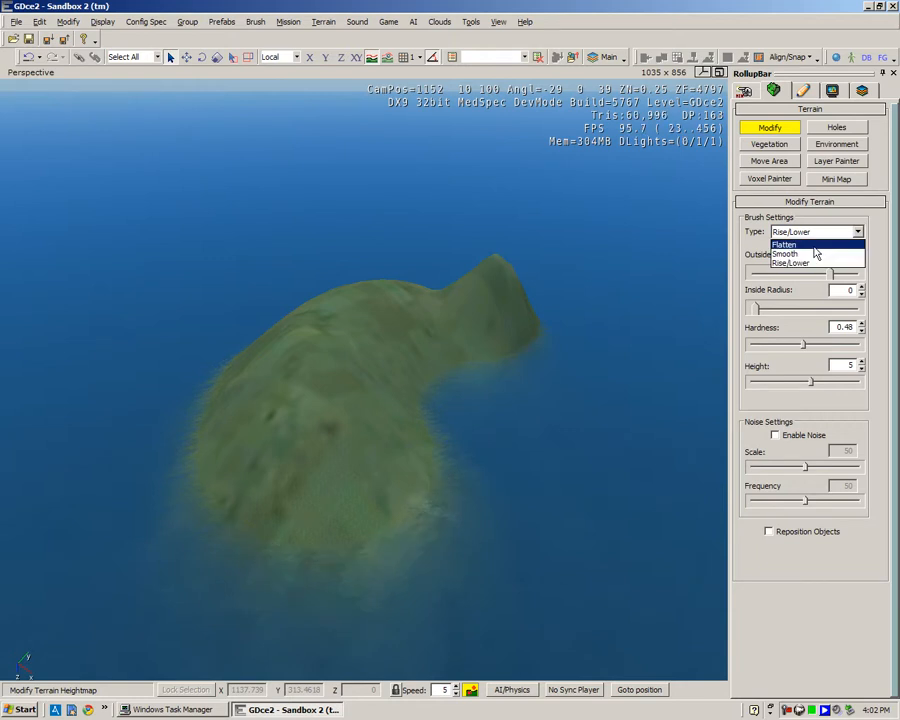
click(785, 244)
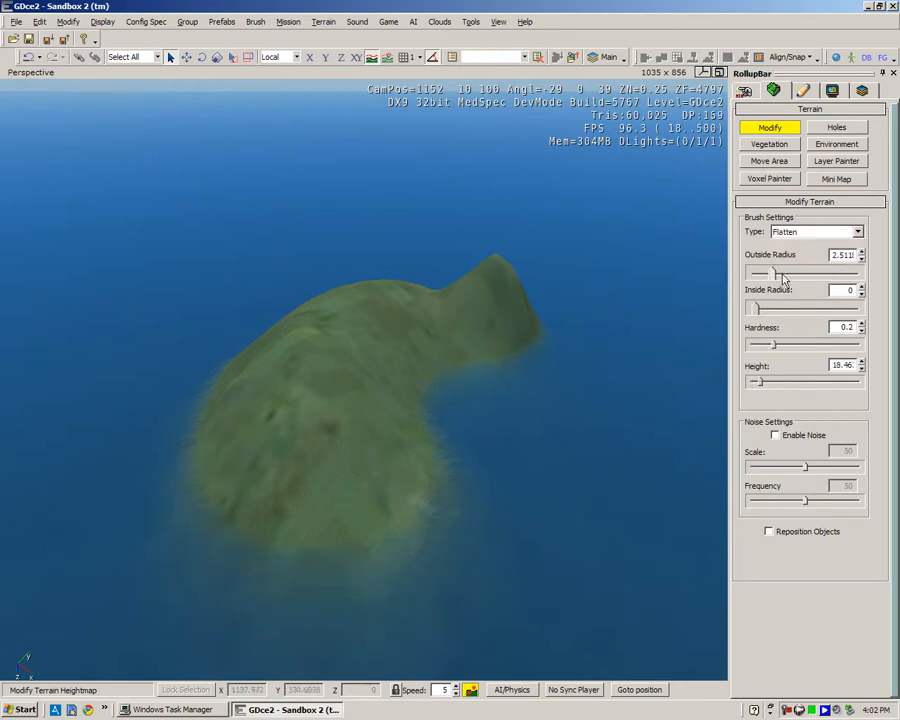
drag(760, 274, 822, 274)
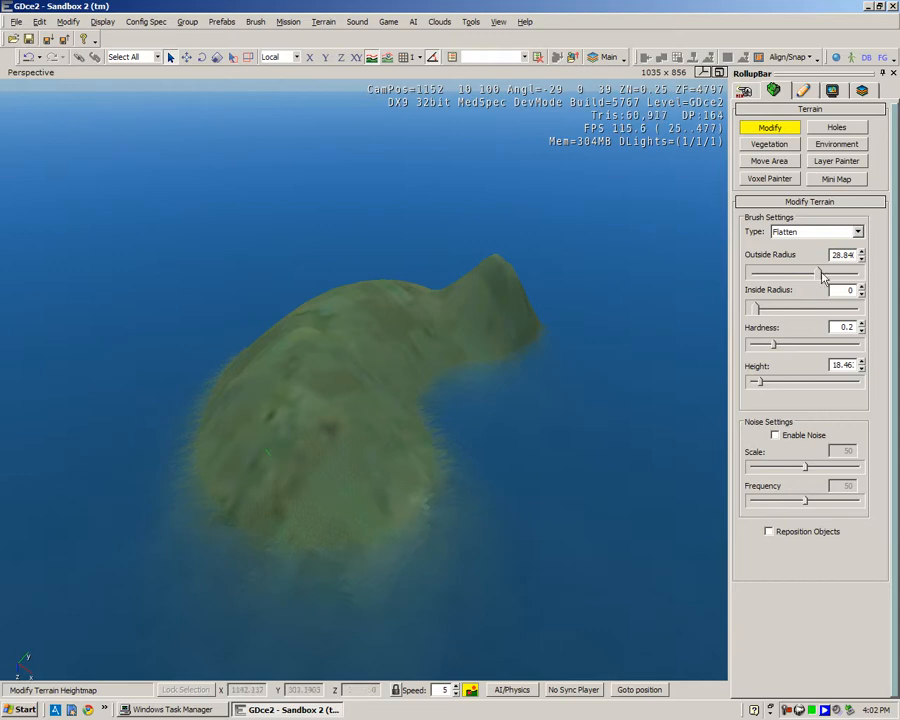
drag(790, 272, 830, 272)
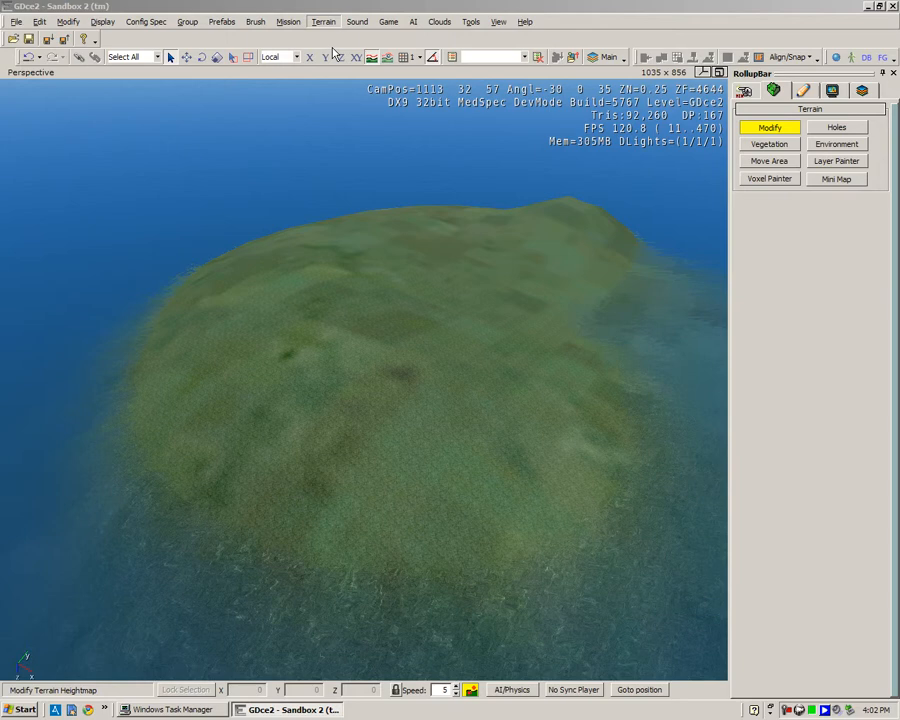
- In the Layer Editor, add a layer named 'sand', select it, and open its surface types
click(836, 160)
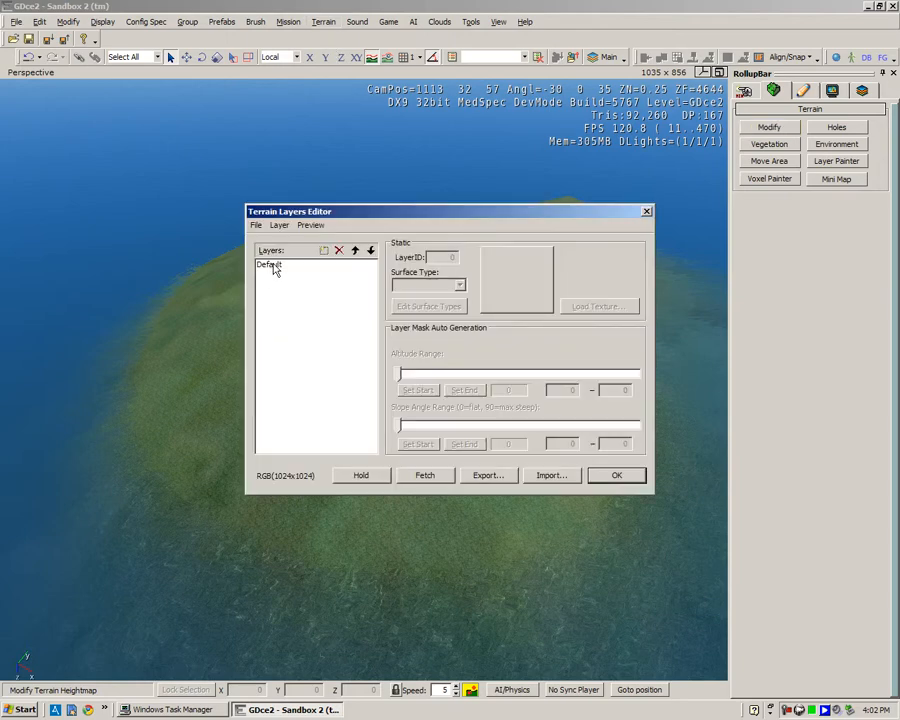
double_click(268, 265)
text(sand)
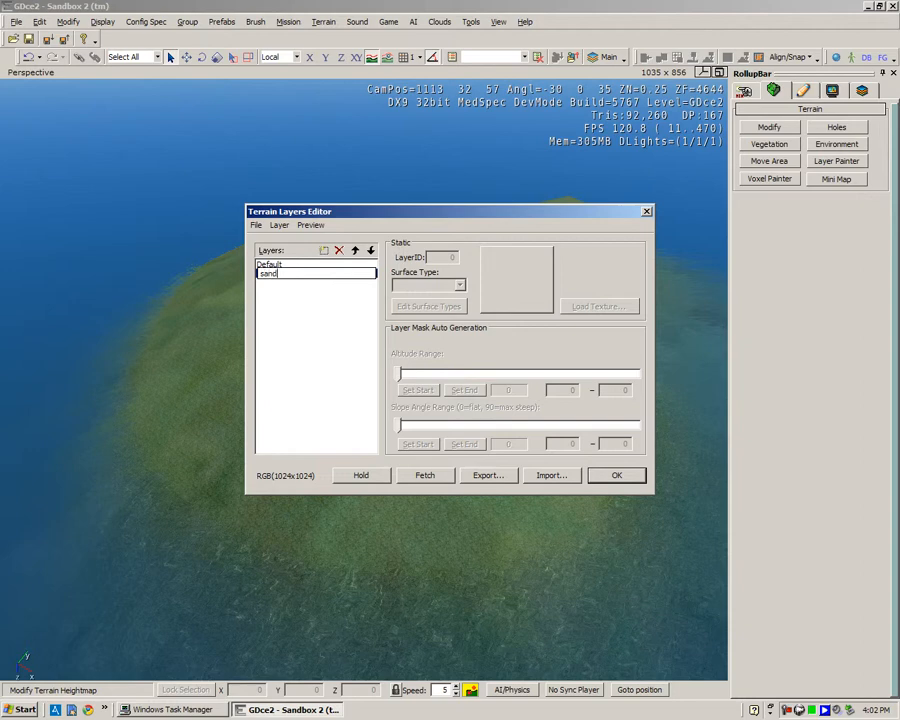
click(268, 273)
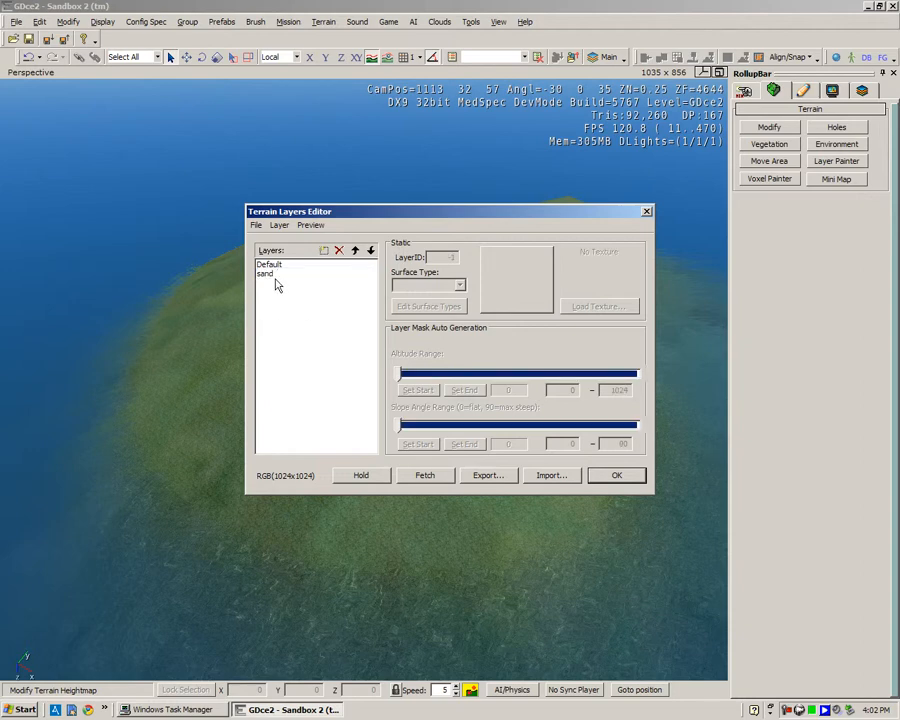
click(266, 273)
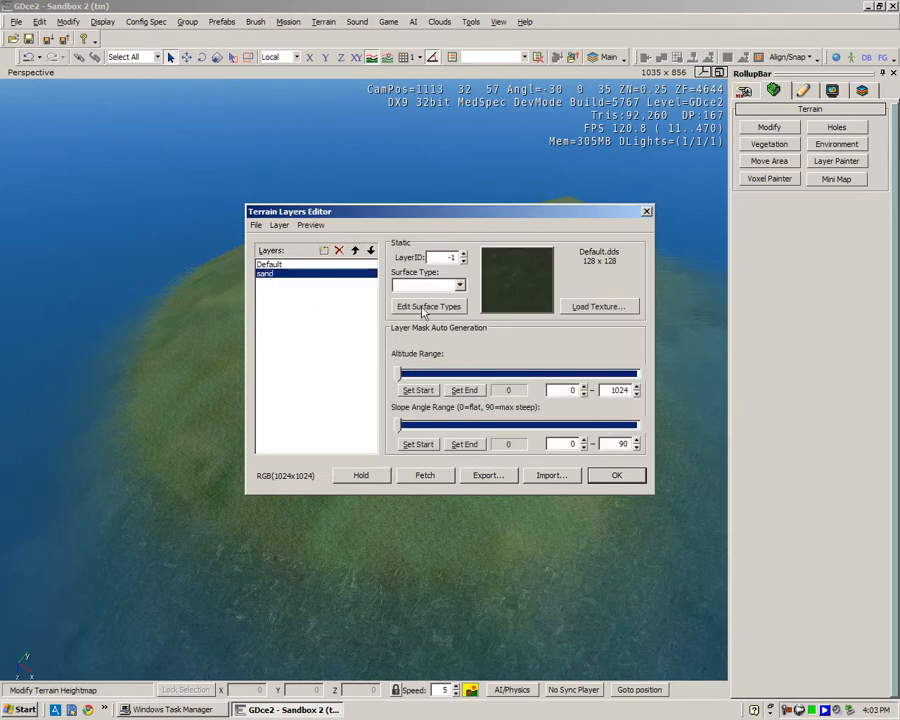
click(428, 306)
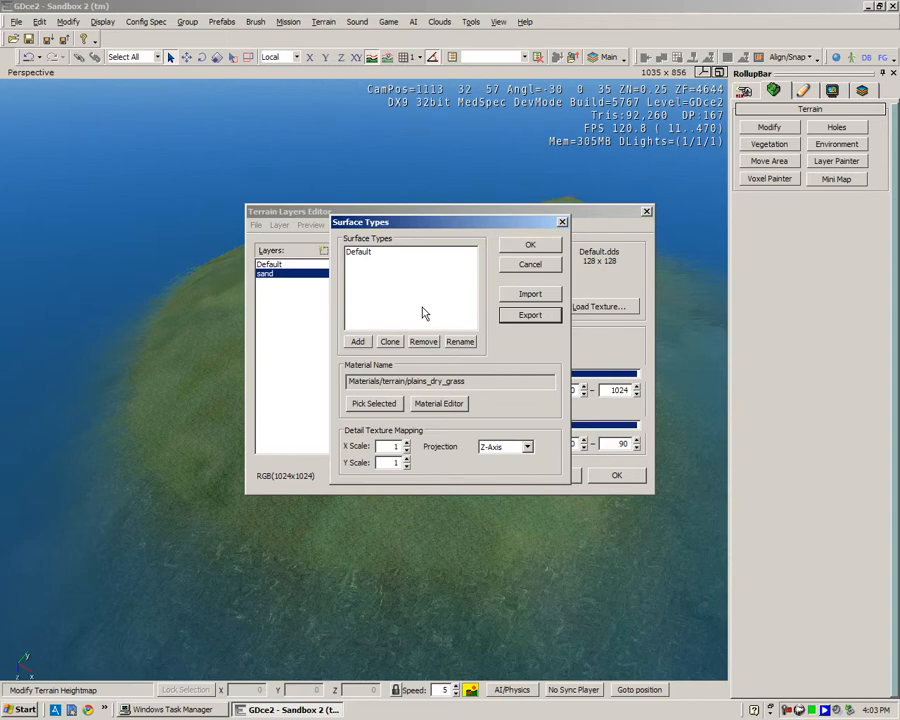
- Add a surface type renamed 'sand', then bring up the Material Editor
click(357, 341)
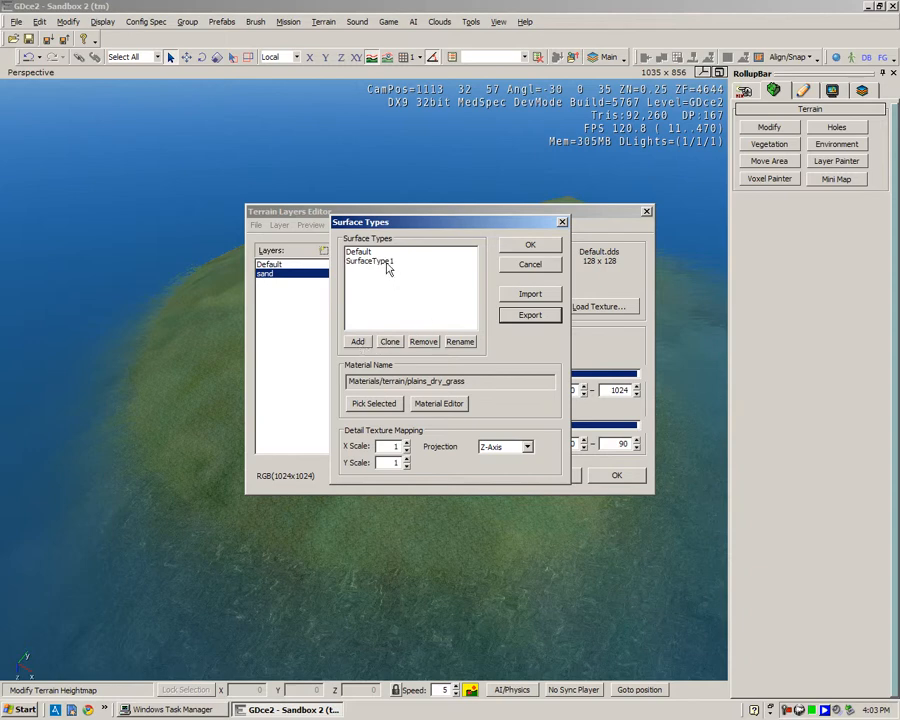
click(460, 341)
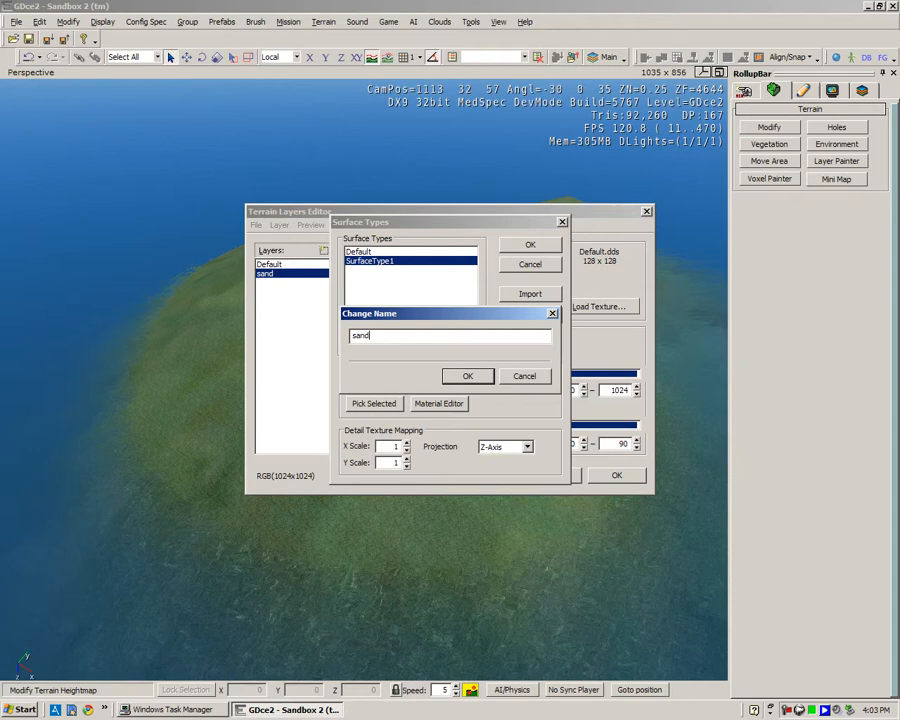
click(467, 375)
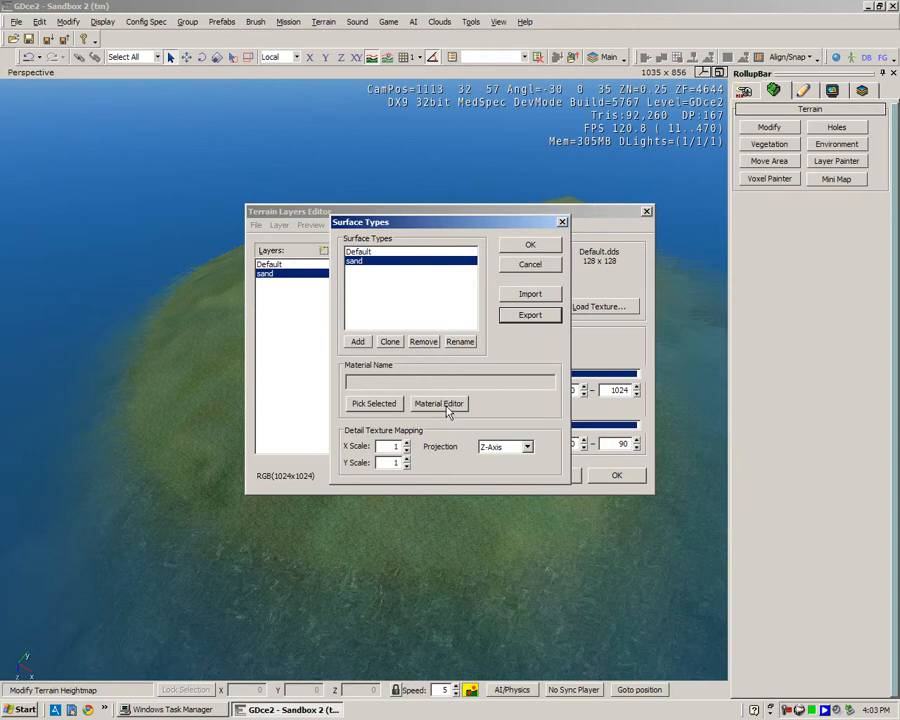
click(438, 403)
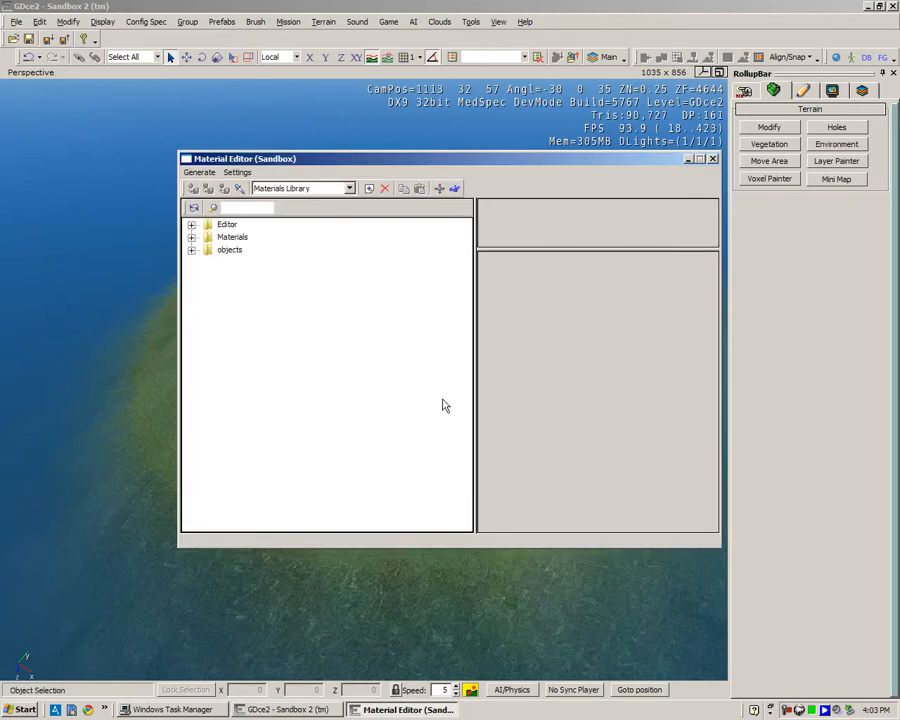
- Browse the Materials terrain folder and select beach_white_sand_dry
click(191, 249)
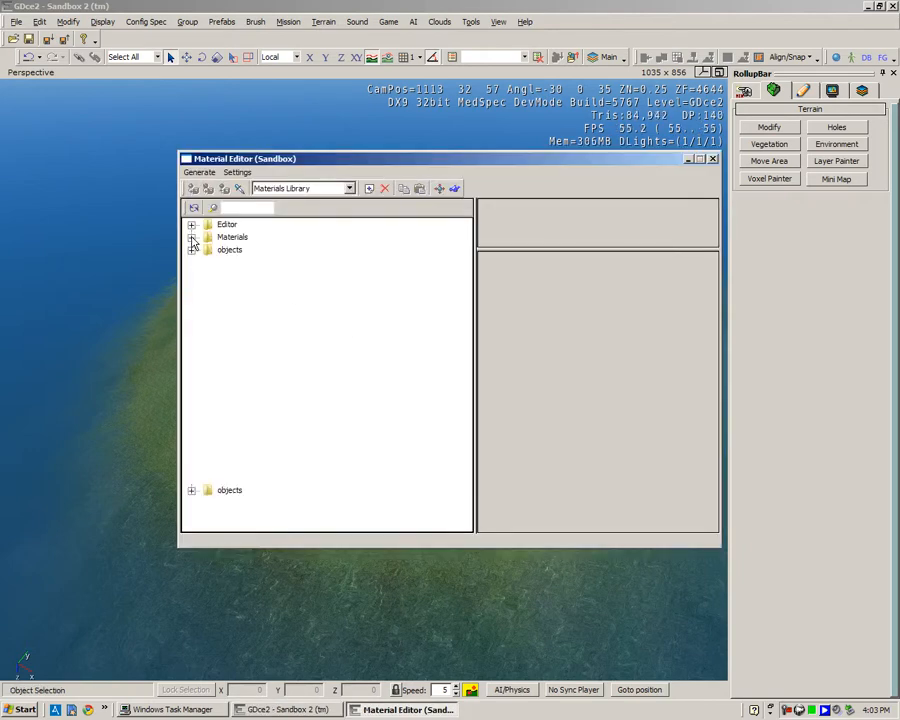
click(191, 224)
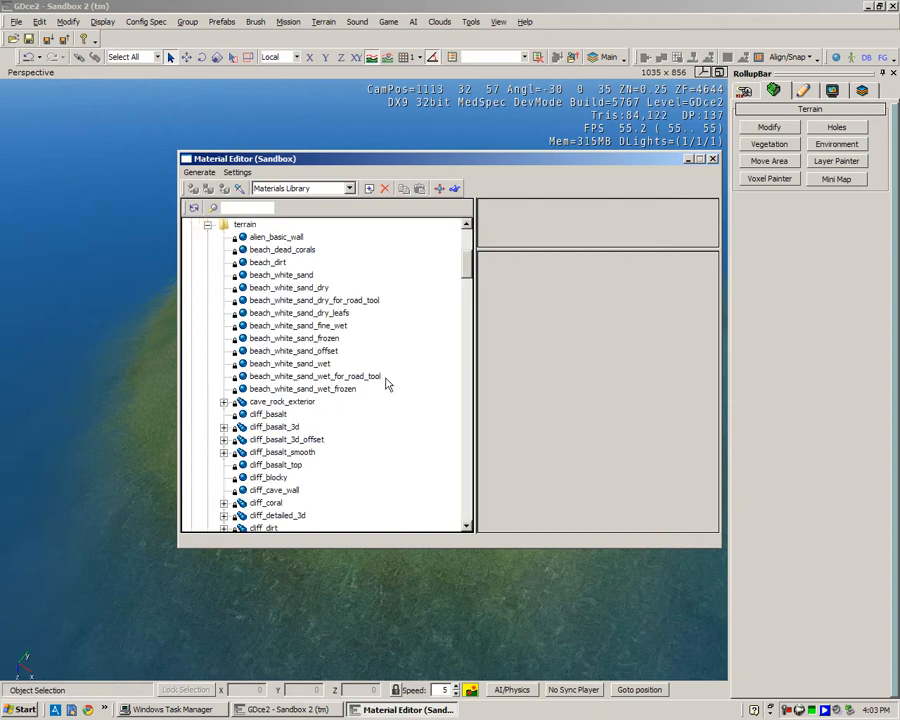
click(281, 275)
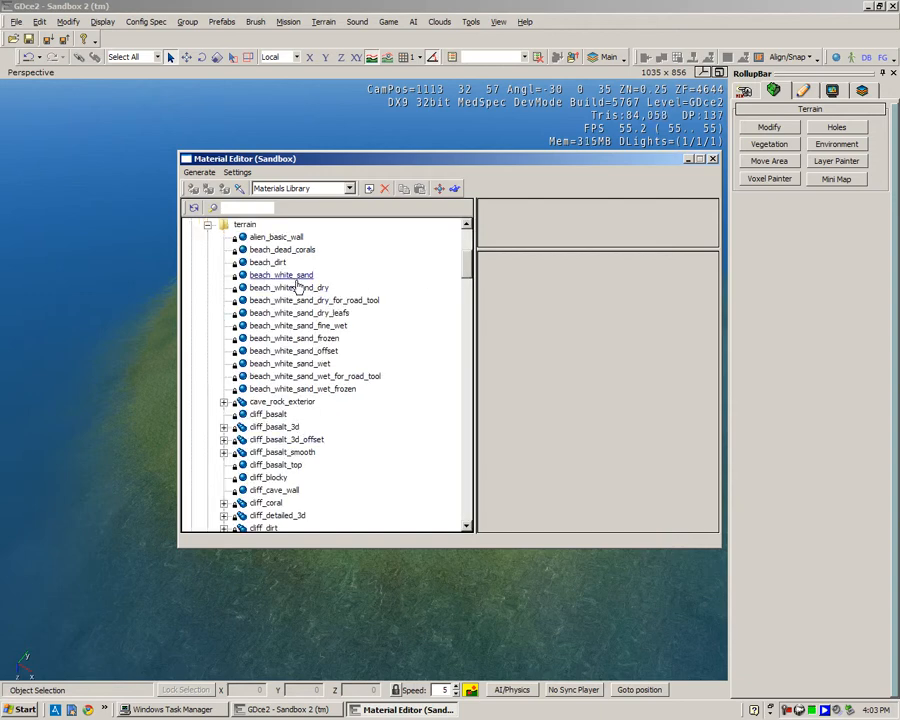
click(281, 274)
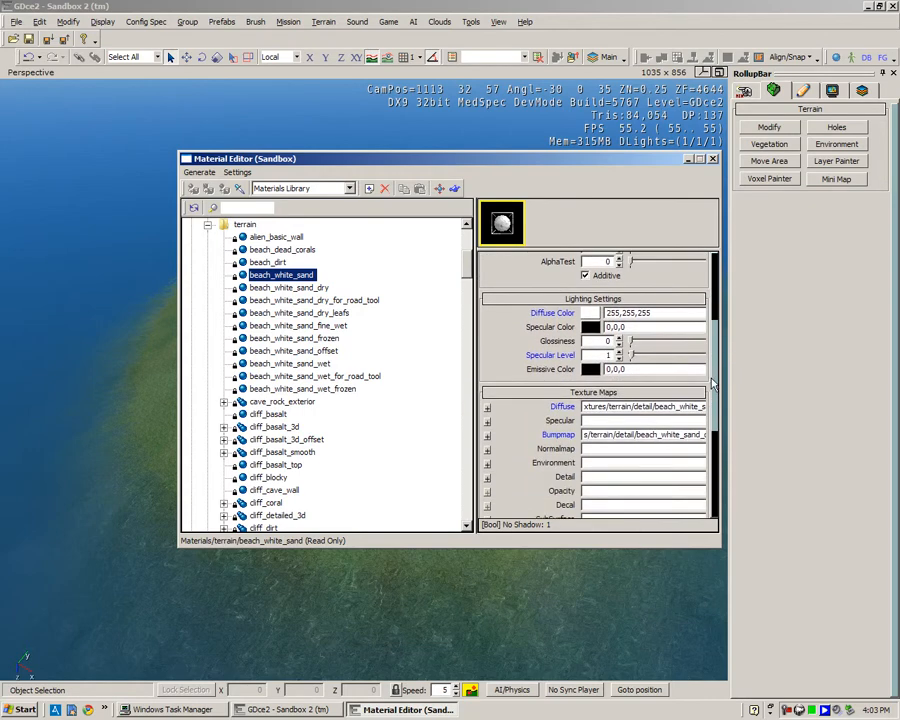
click(561, 406)
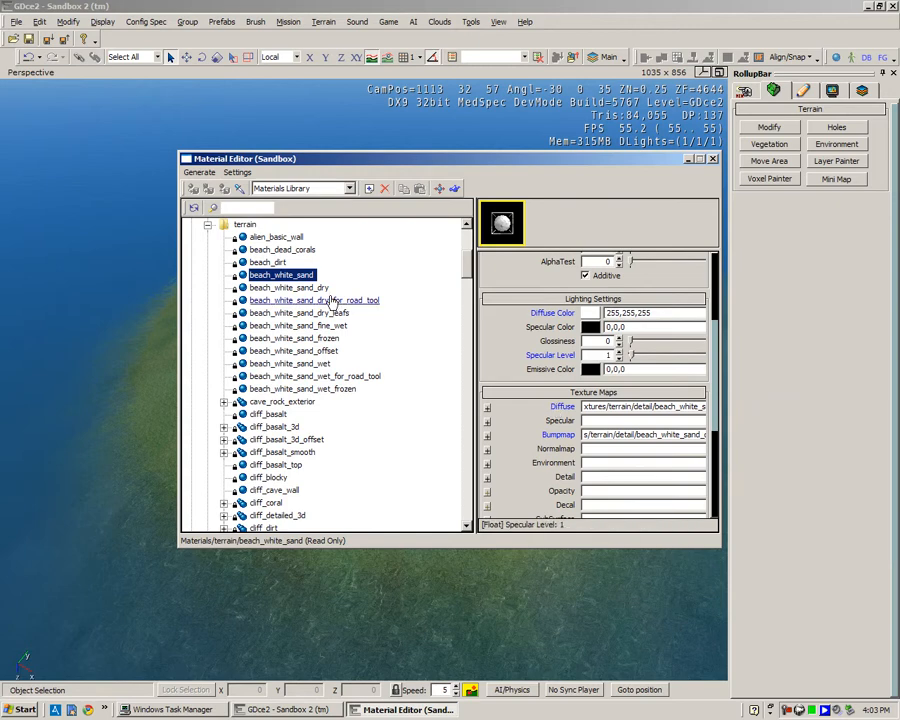
click(289, 287)
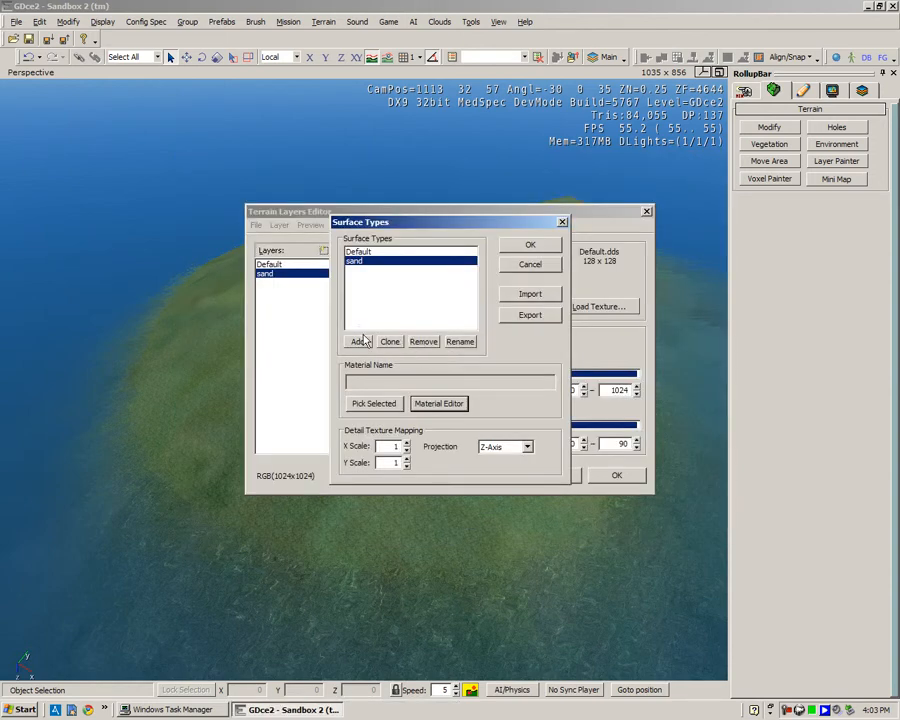
- Assign the selected material to the sand surface type and set the layer's surface to sand
click(374, 403)
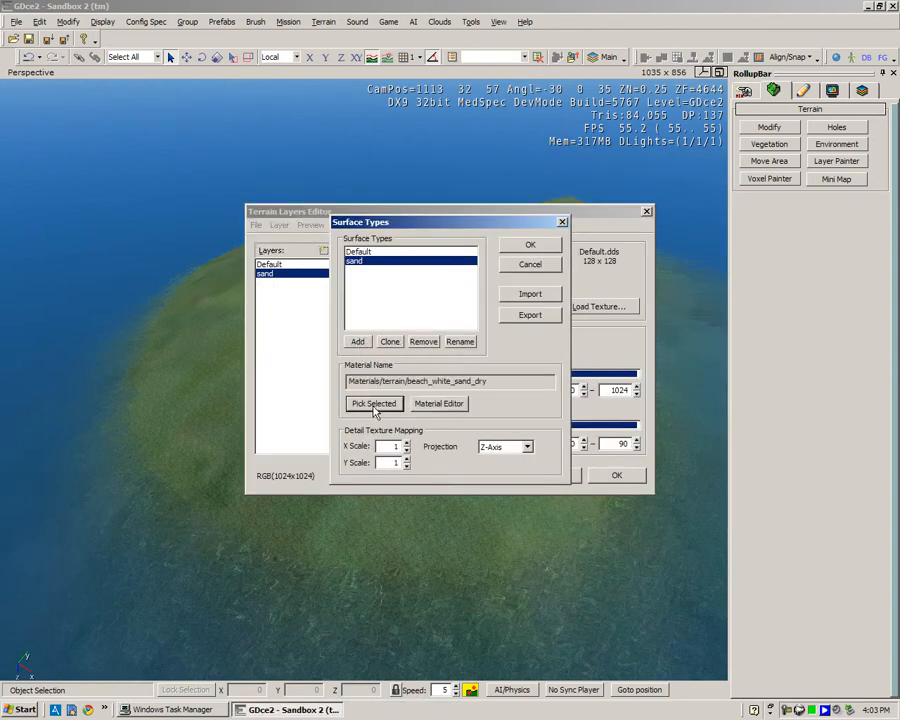
click(530, 244)
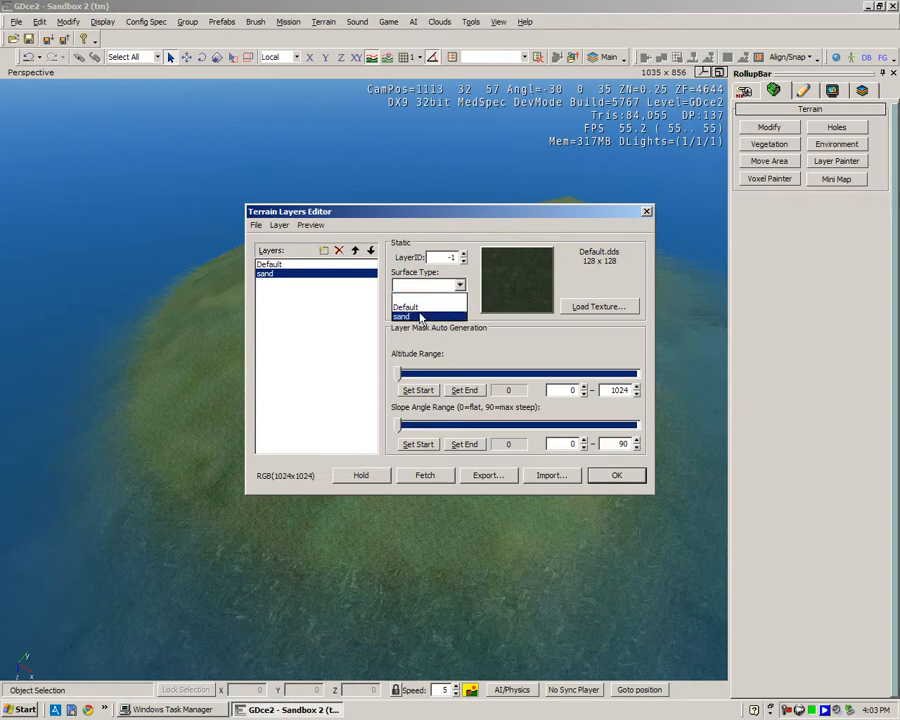
click(401, 316)
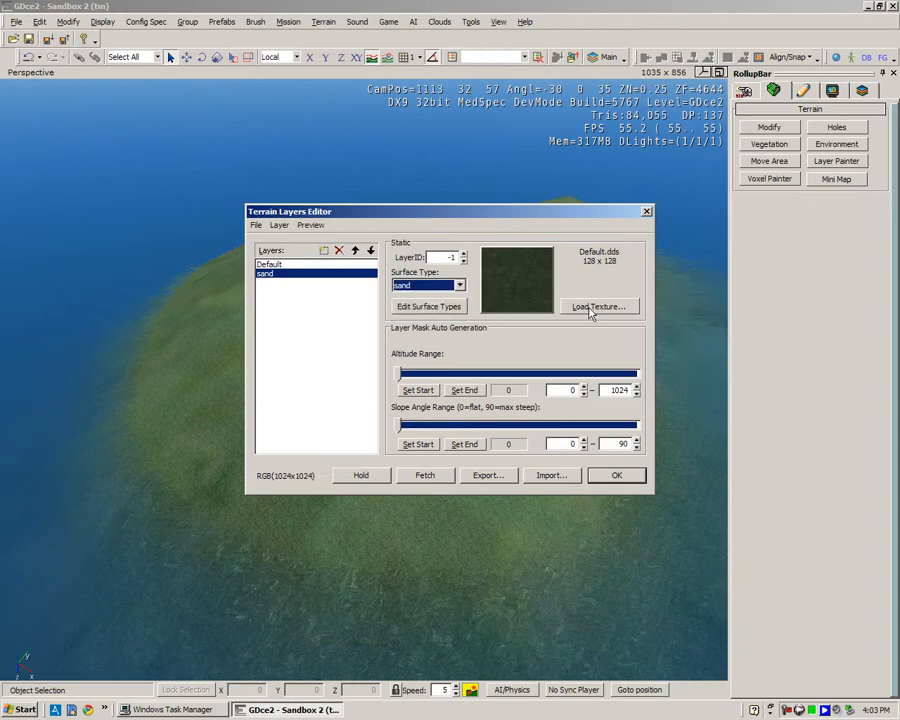
mouse_move(599, 307)
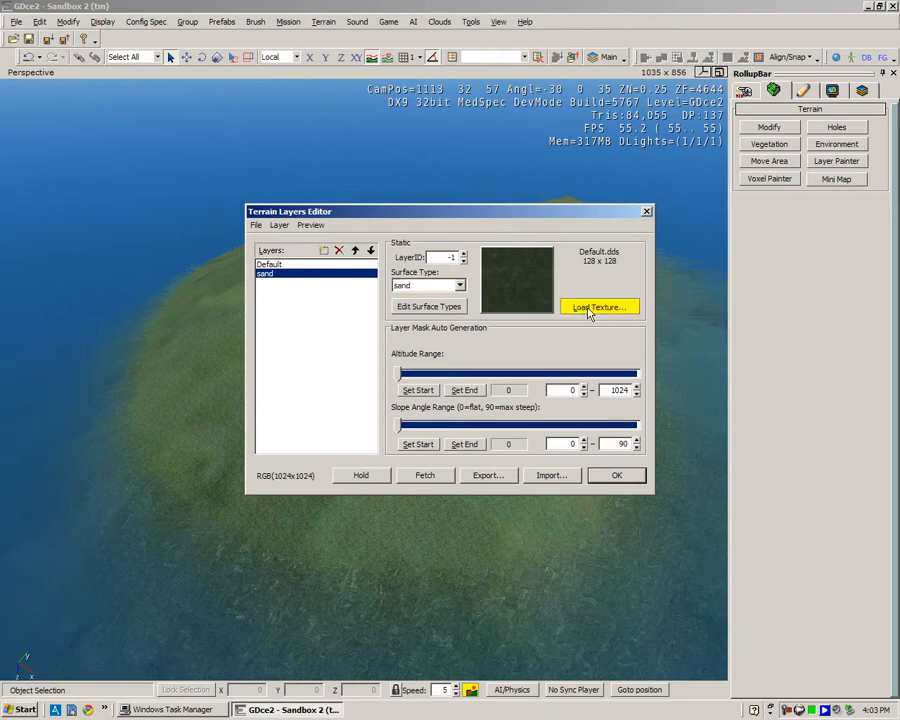
- Load beach_white_sand.dds as the sand layer texture and close the layers editor
click(599, 307)
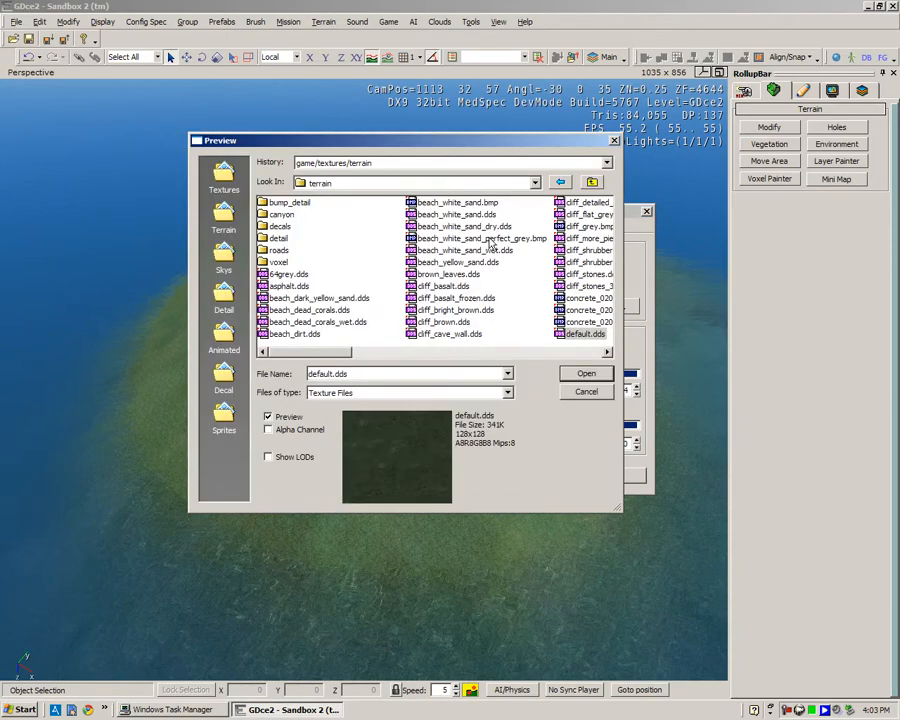
click(453, 214)
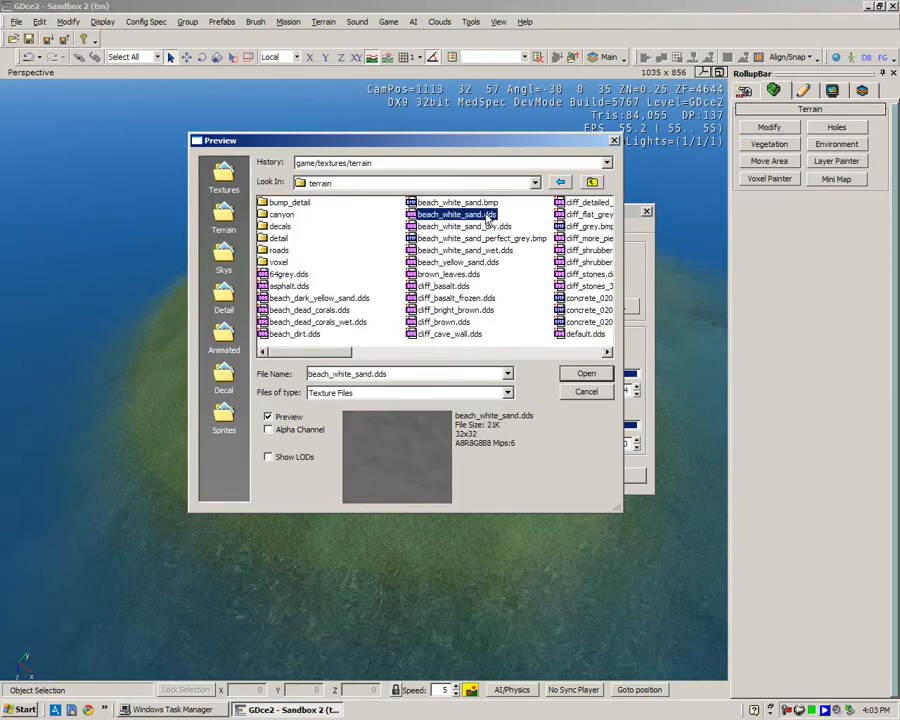
click(455, 202)
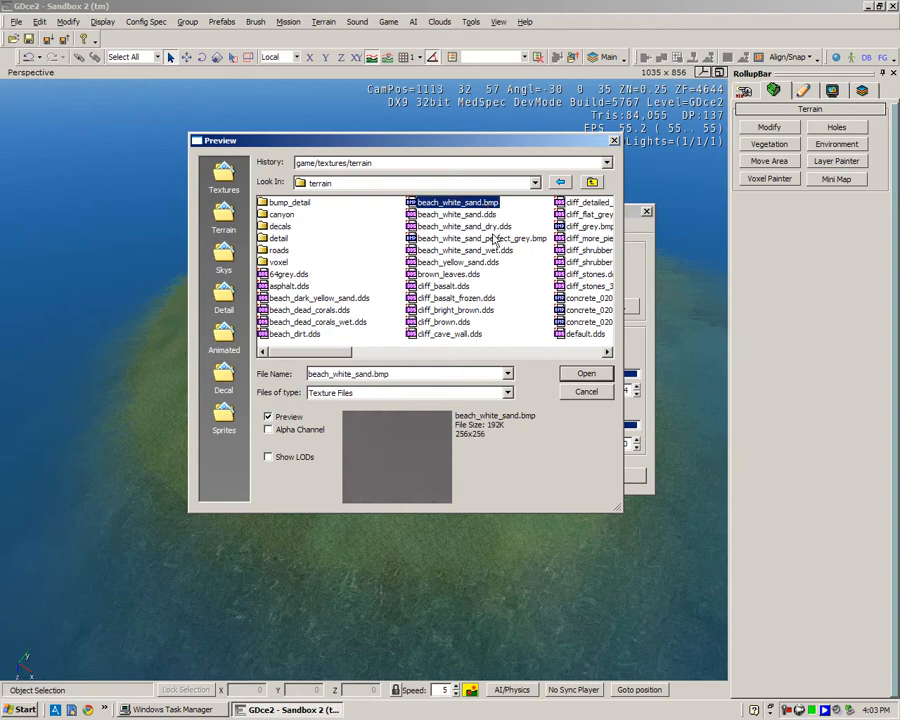
click(455, 214)
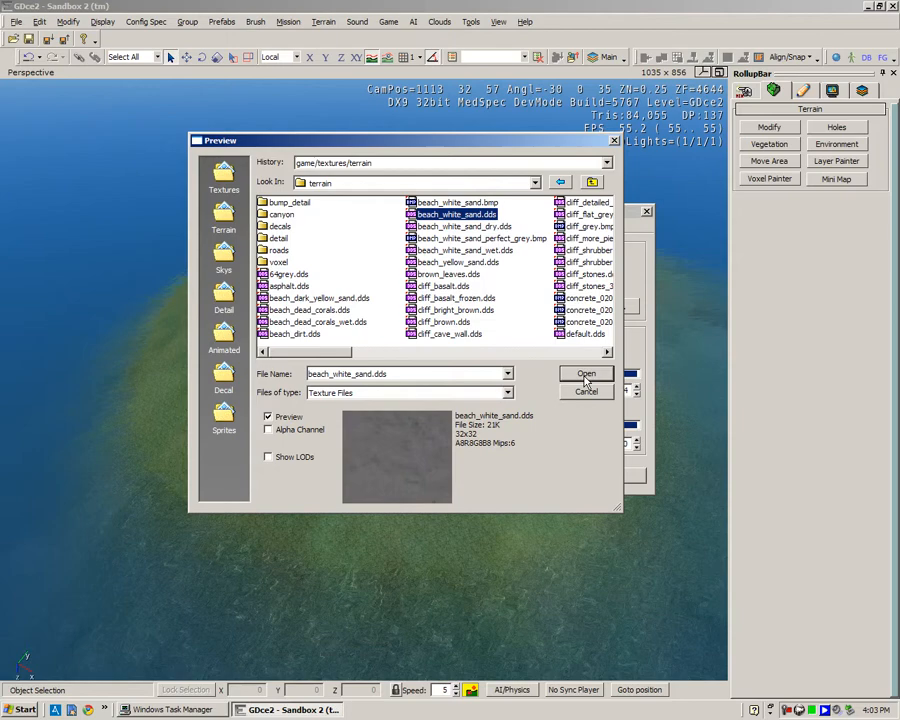
click(585, 373)
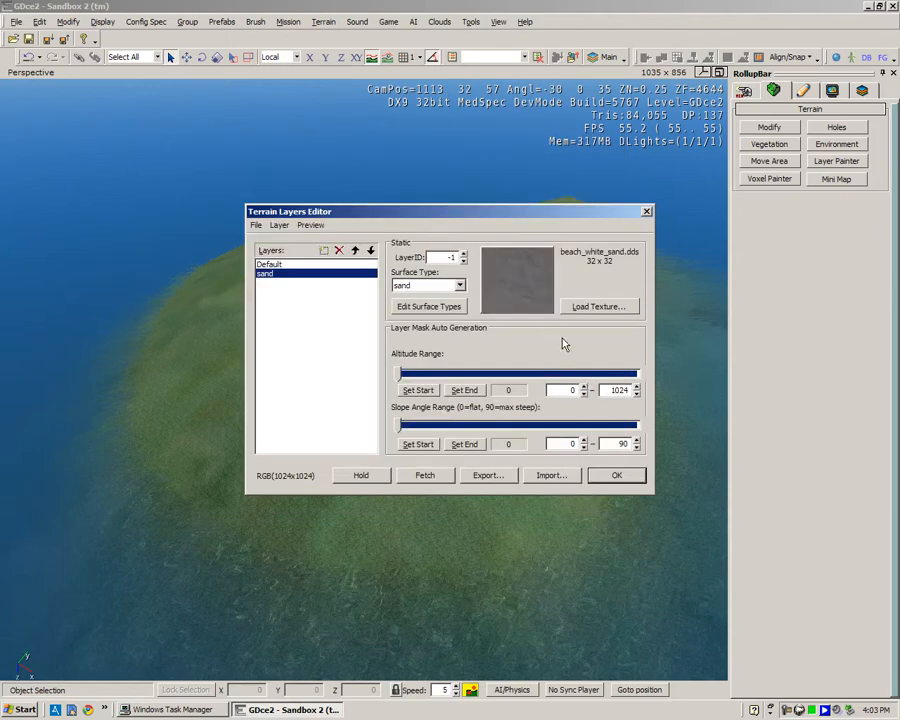
click(616, 475)
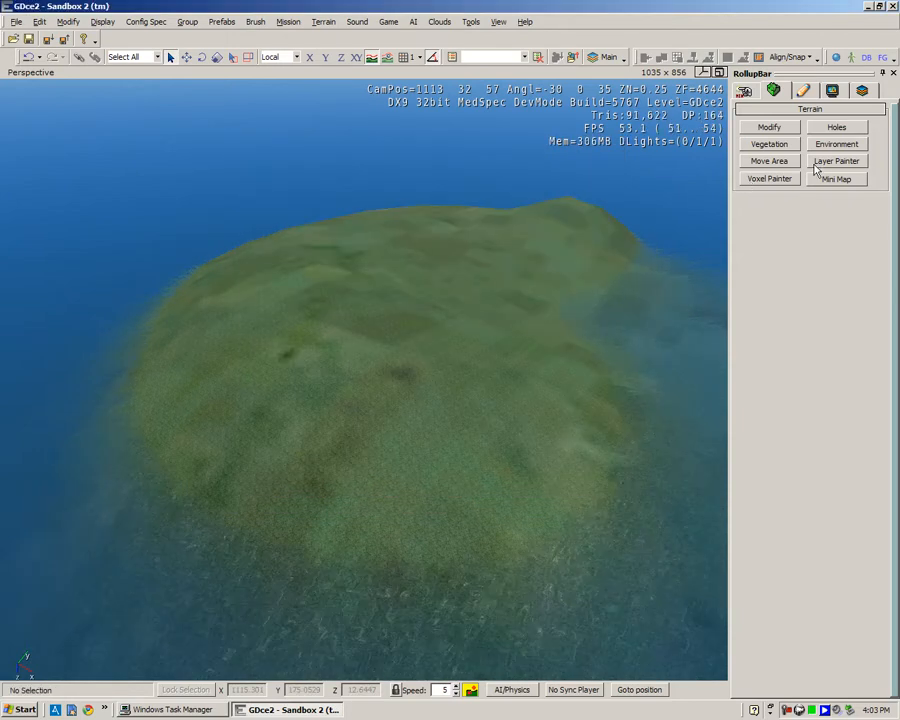
- Switch the RollupBar to the Layer Painter
click(837, 161)
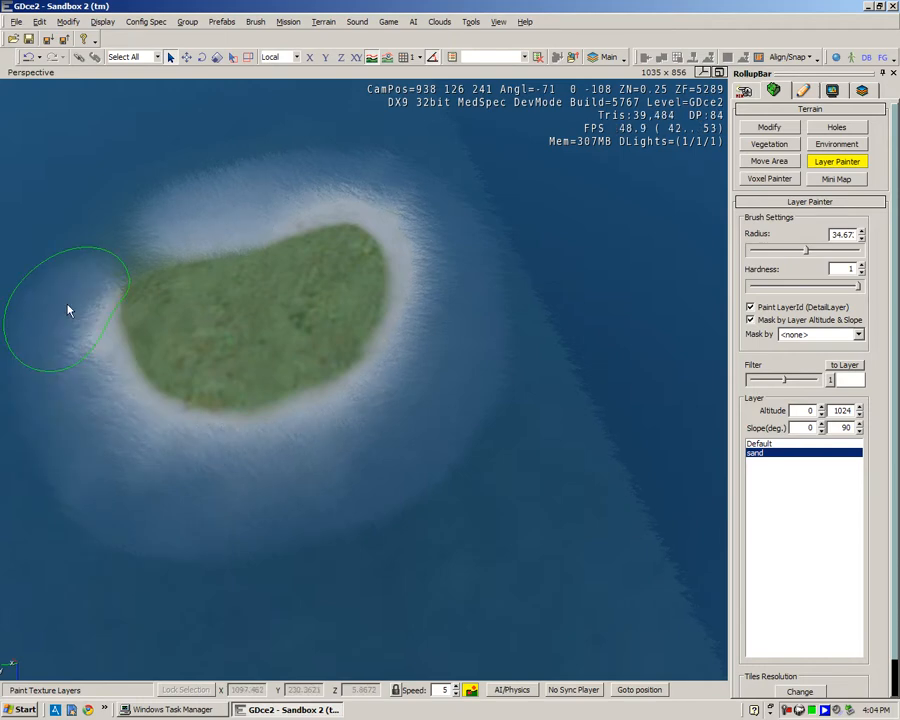
mouse_move(285, 192)
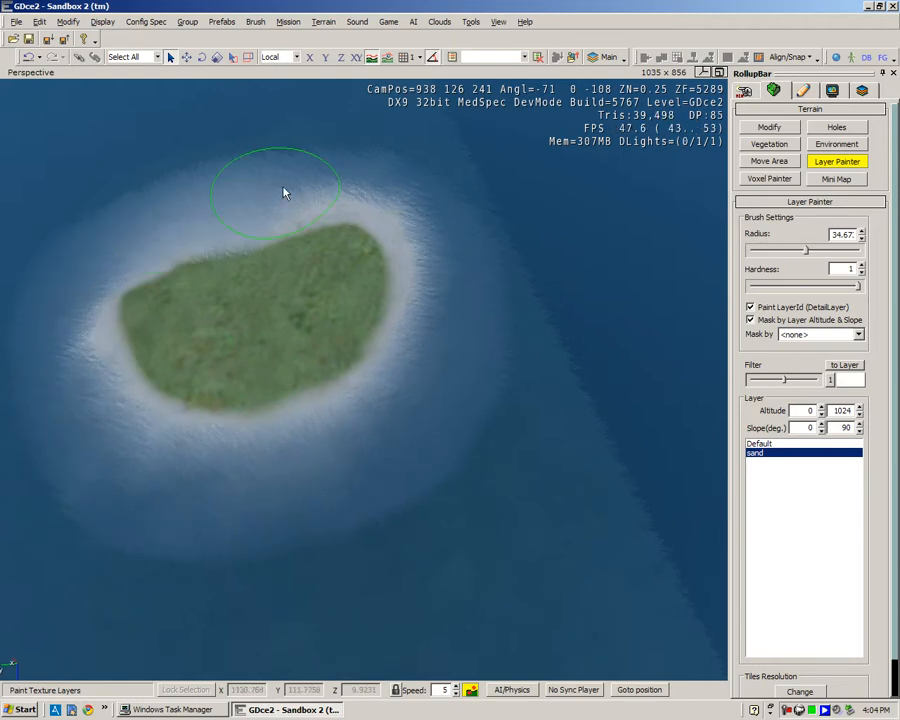
mouse_move(148, 237)
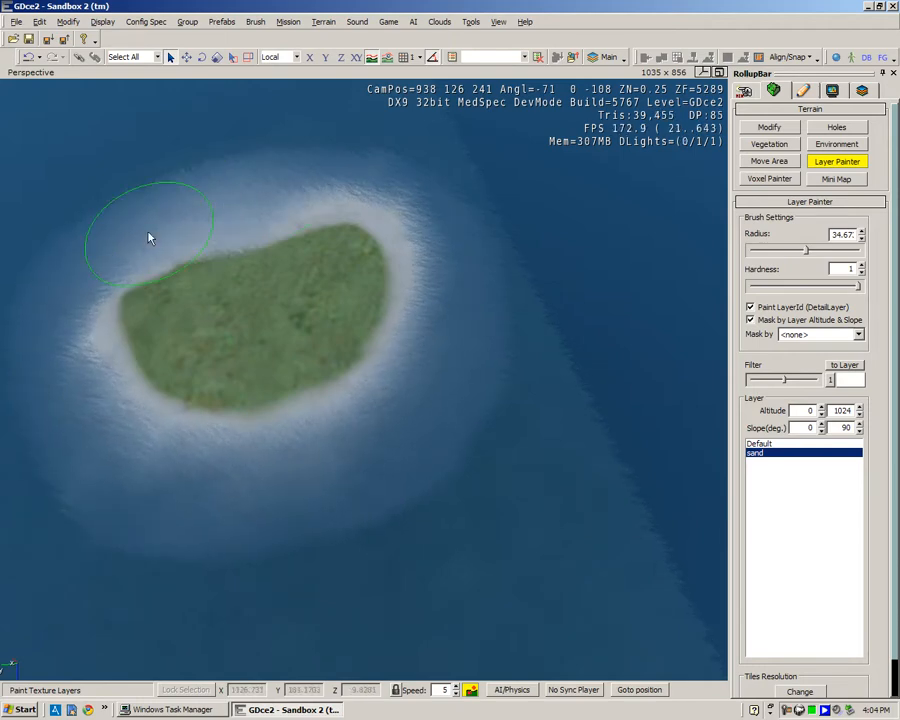